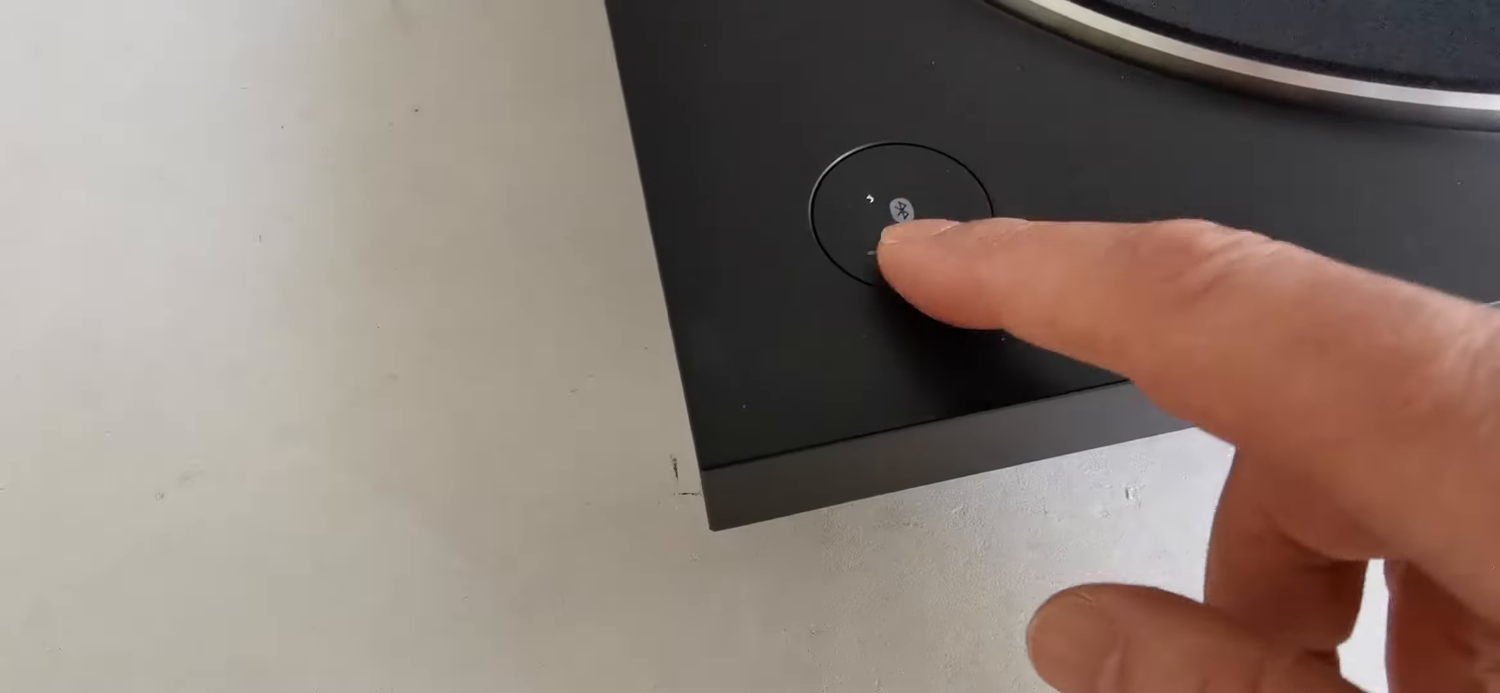
pyautogui.click(899, 216)
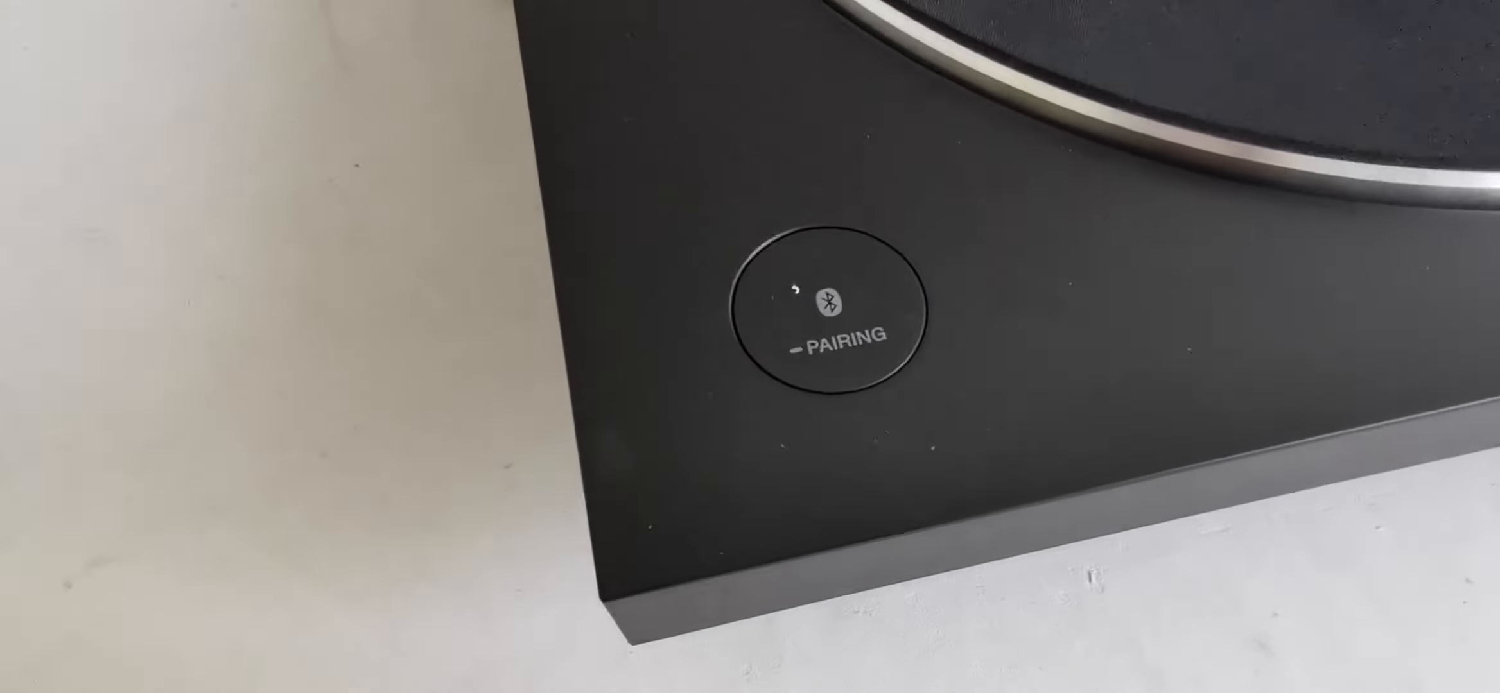